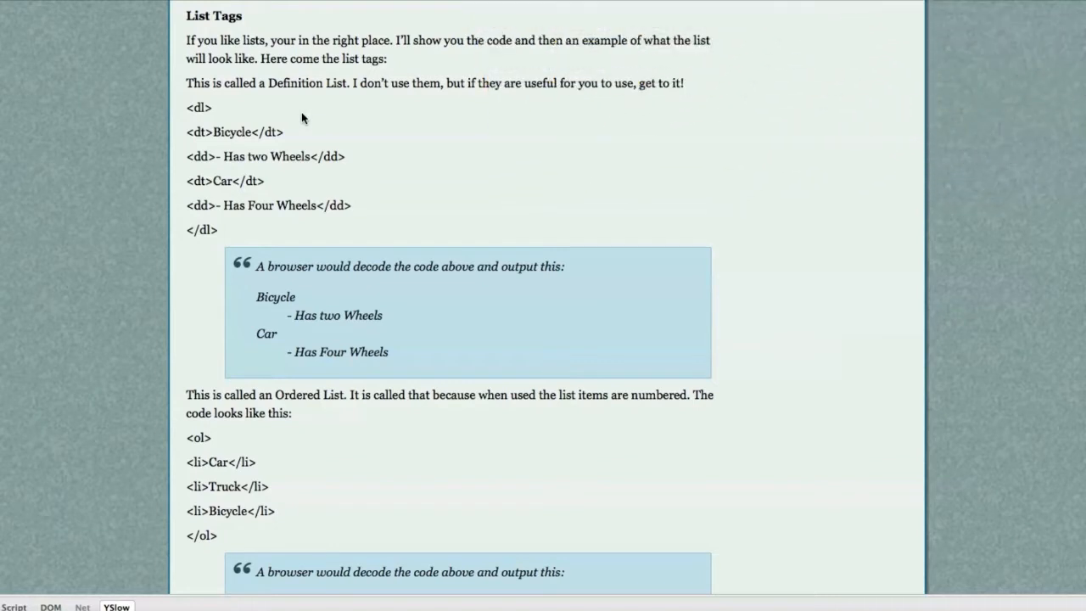
mouse_move(290, 114)
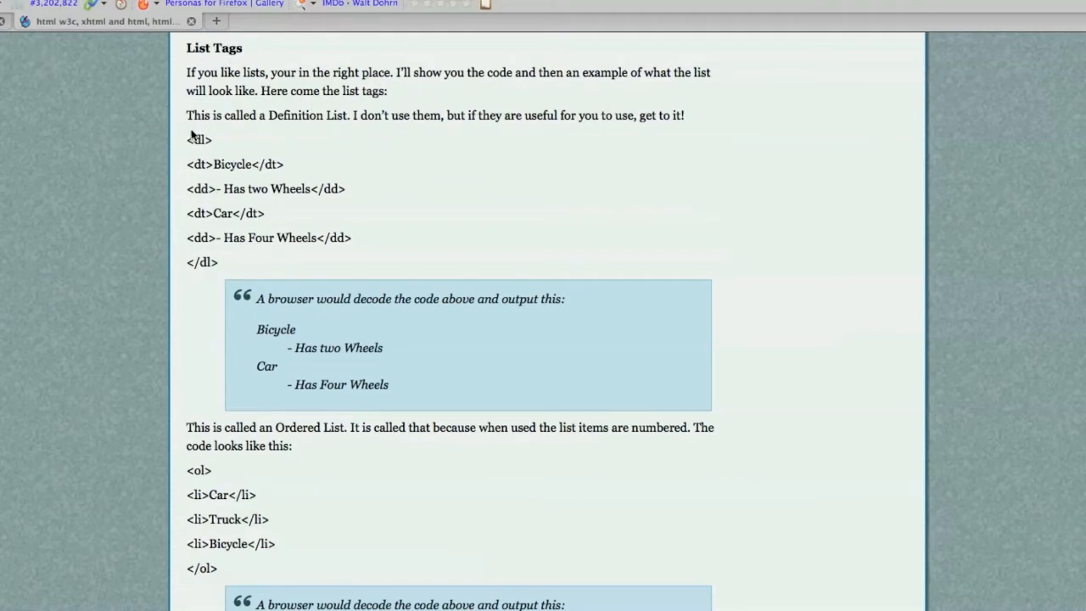
Highlight the Definition List code, then scroll to the Ordered List and select 'li'
left_click_drag(187, 140, 224, 246)
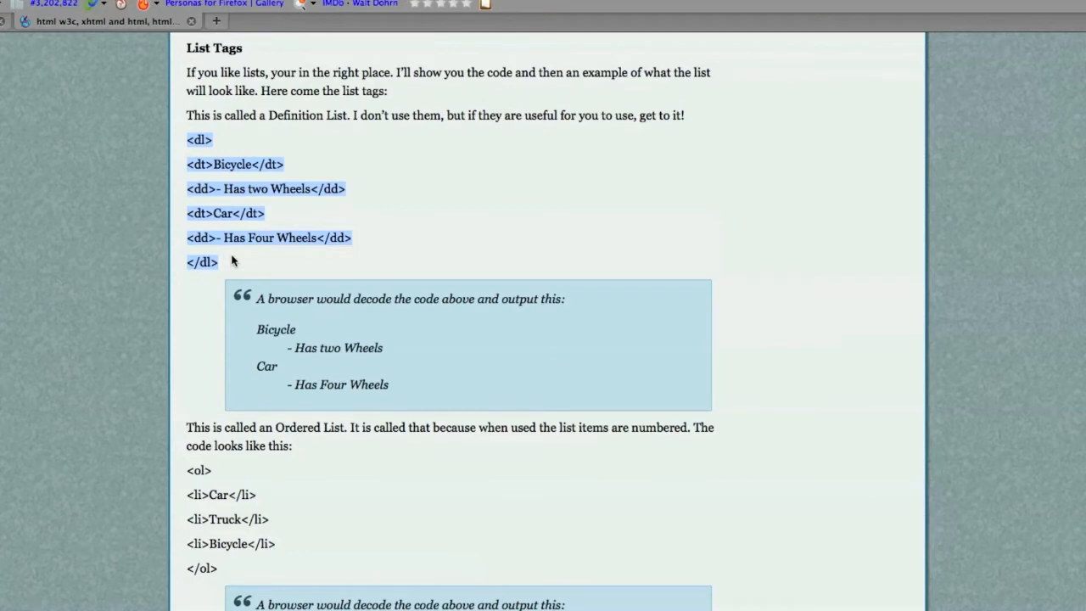
mouse_move(187, 143)
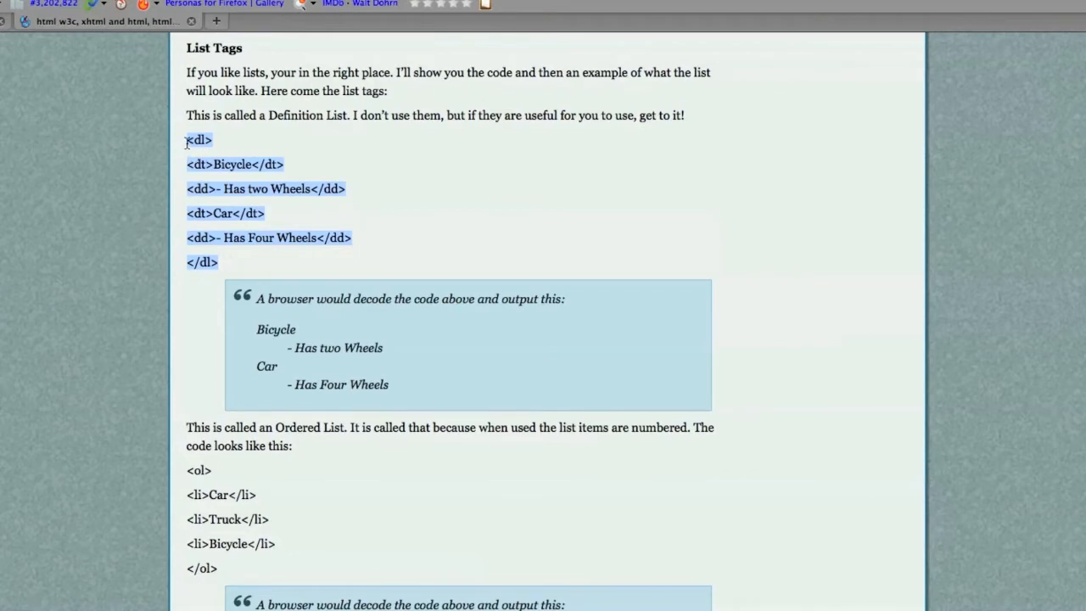
left_click(308, 321)
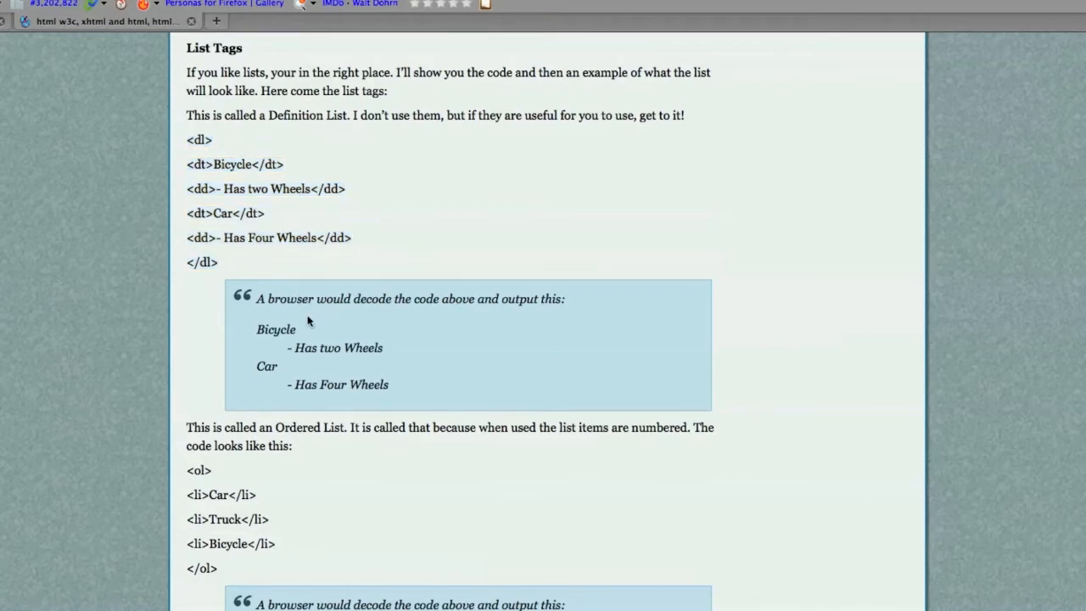
left_click_drag(256, 330, 399, 348)
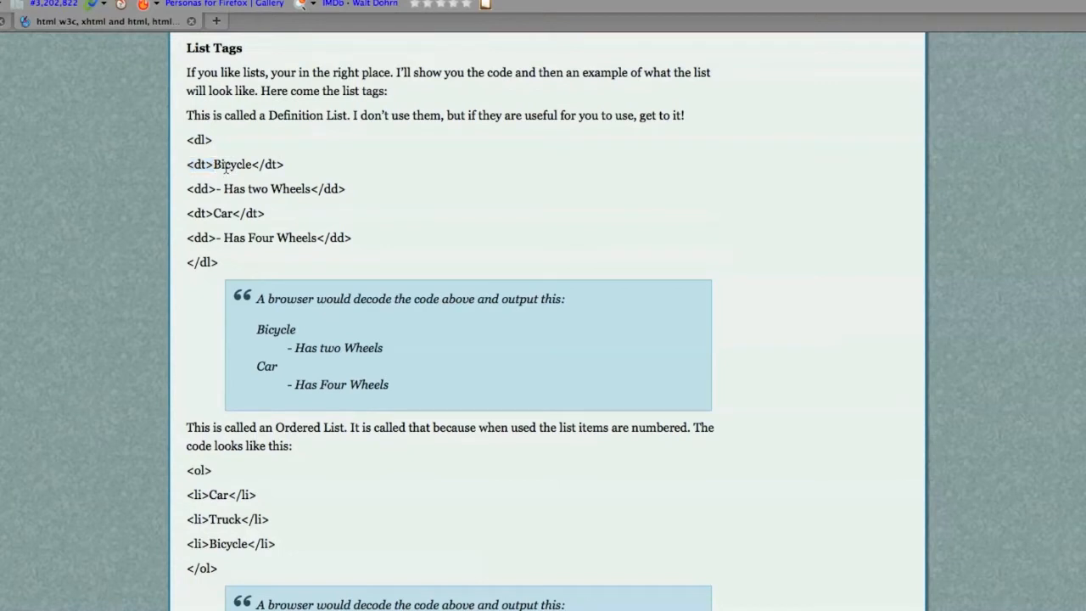
mouse_move(295, 347)
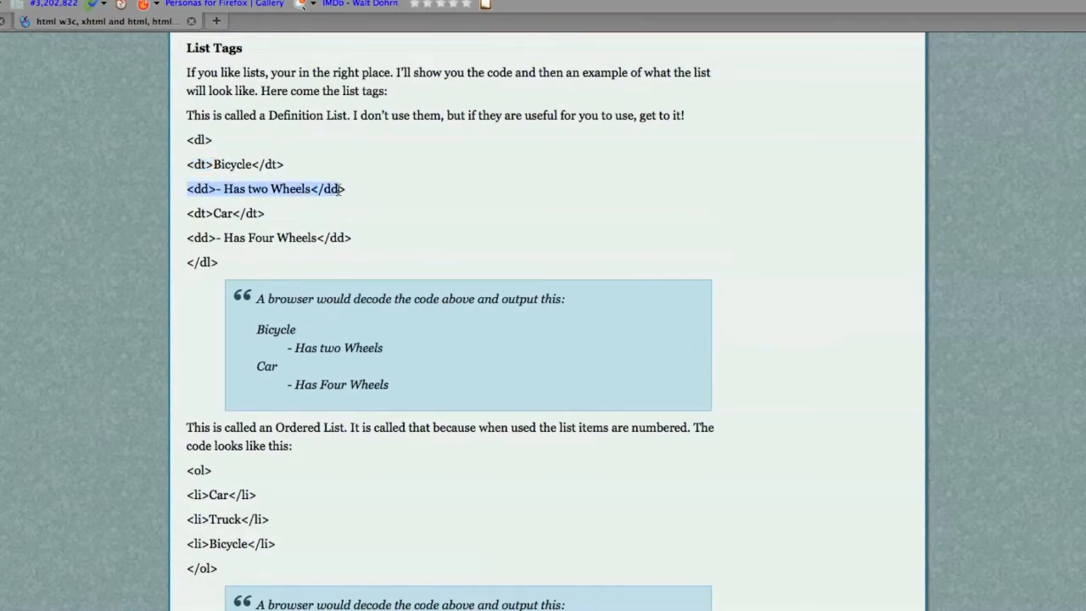
scroll("down", 3)
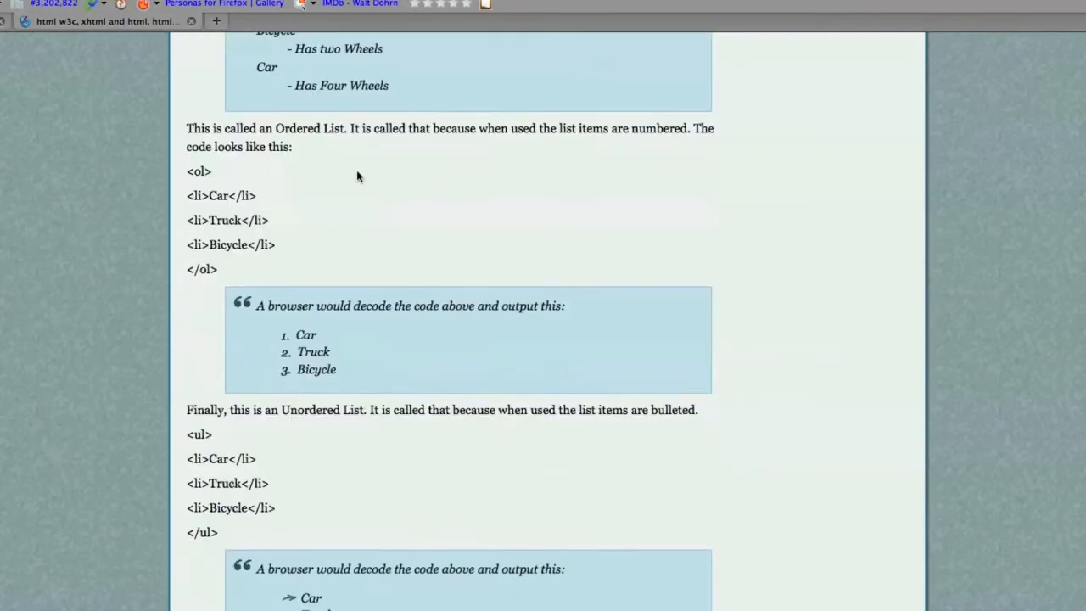
mouse_move(283, 339)
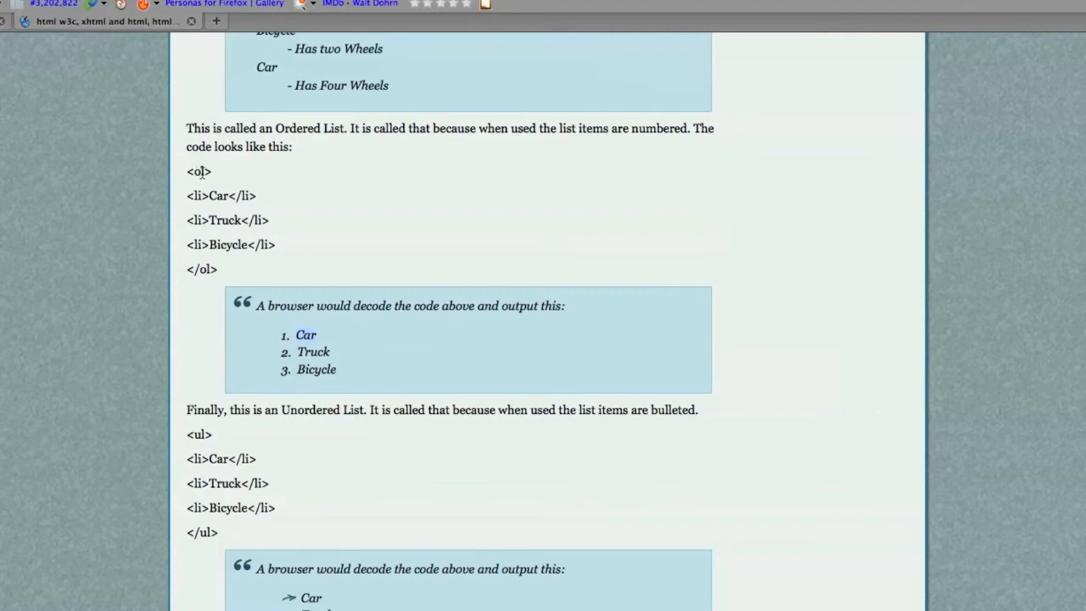
mouse_move(206, 211)
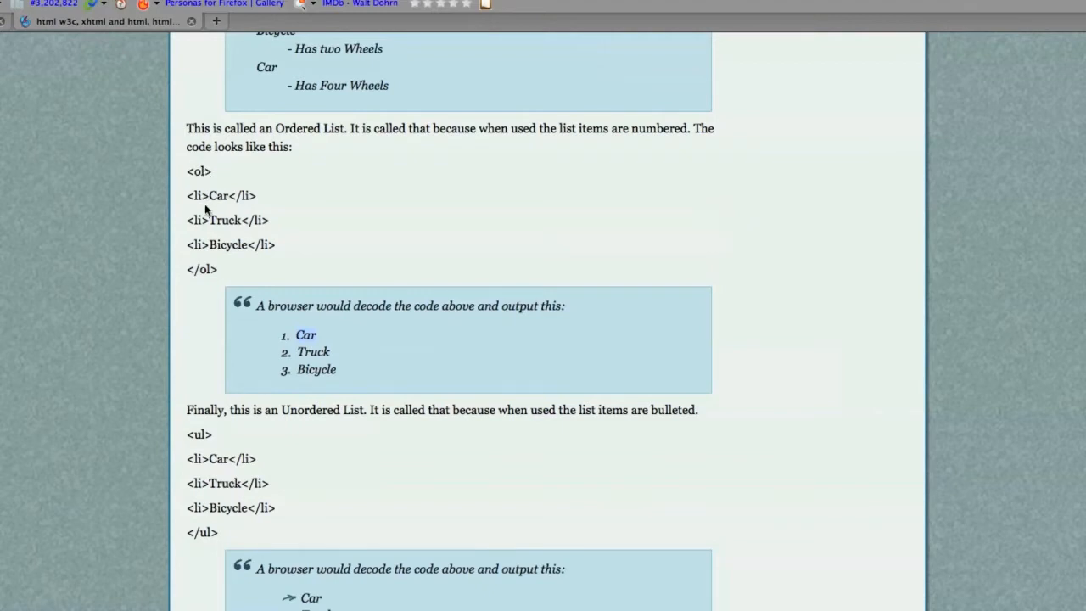
double_click(196, 196)
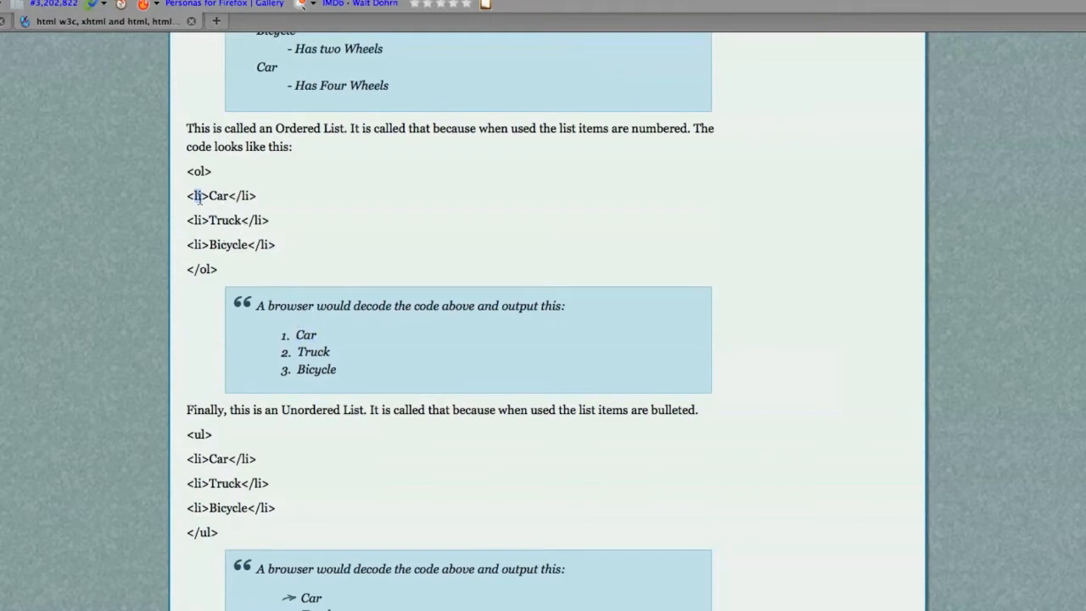
Scroll down to the Unordered List code and its bulleted Car, Truck, Bicycle output
scroll("down", 3)
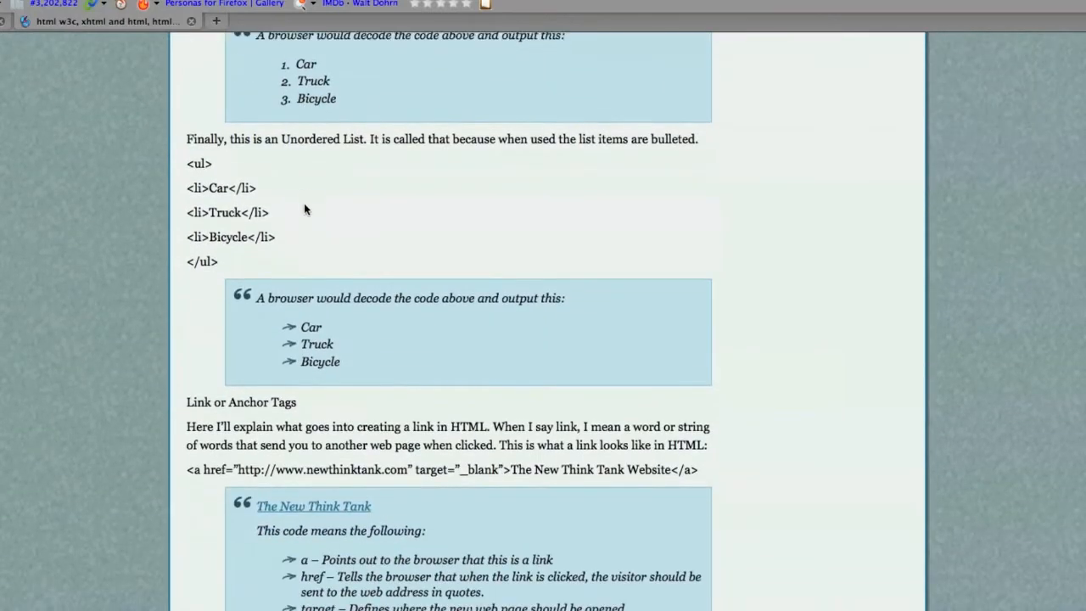
mouse_move(261, 161)
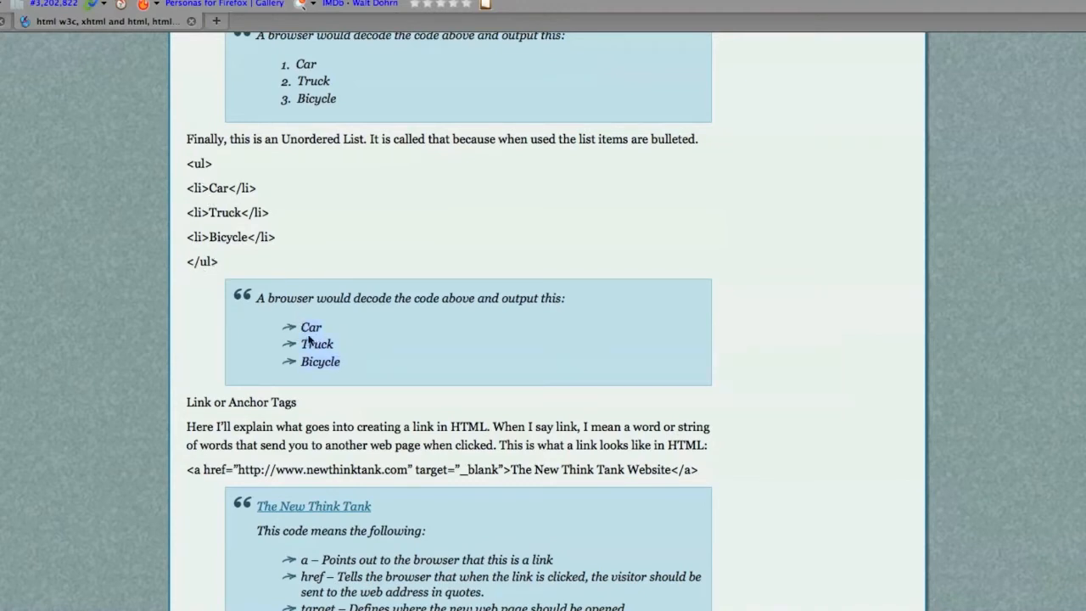
mouse_move(290, 331)
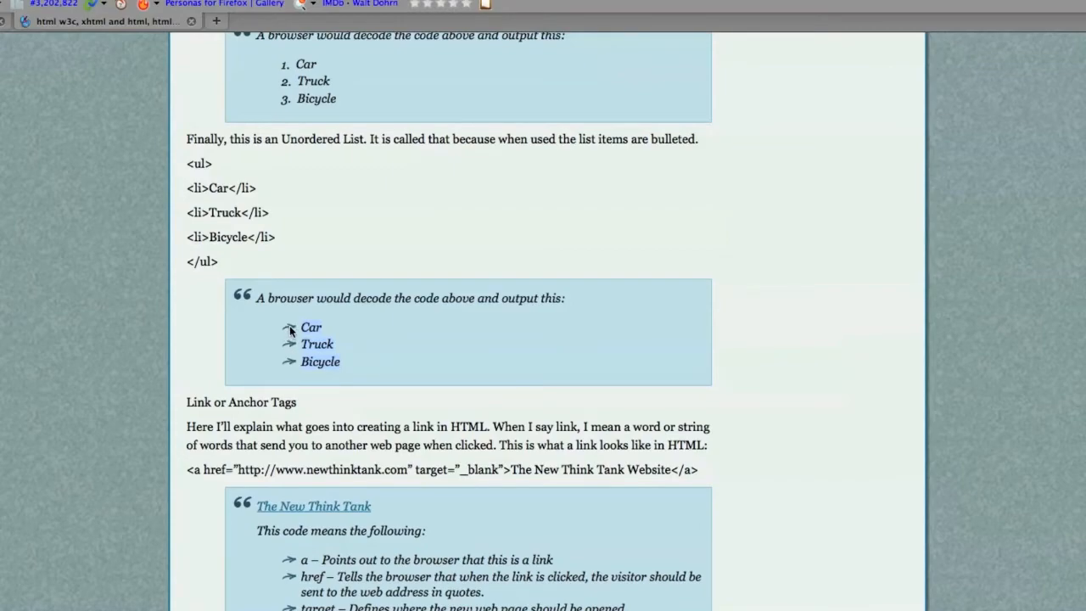
Highlight the sample link's web address, _blank target and text 'The New Think Tank Website'
scroll("down", 3)
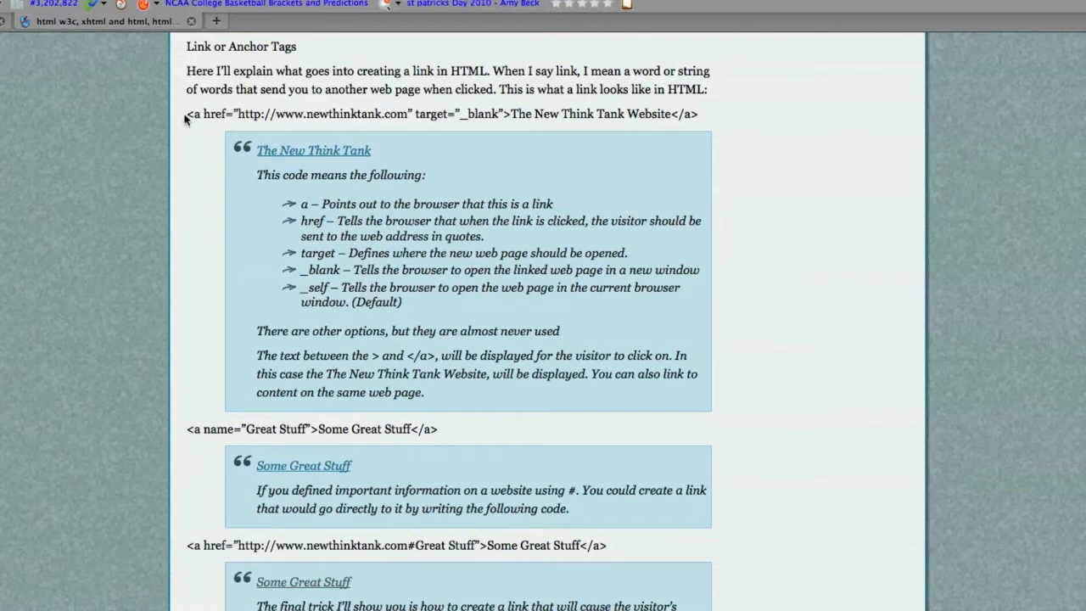
left_click_drag(187, 114, 696, 114)
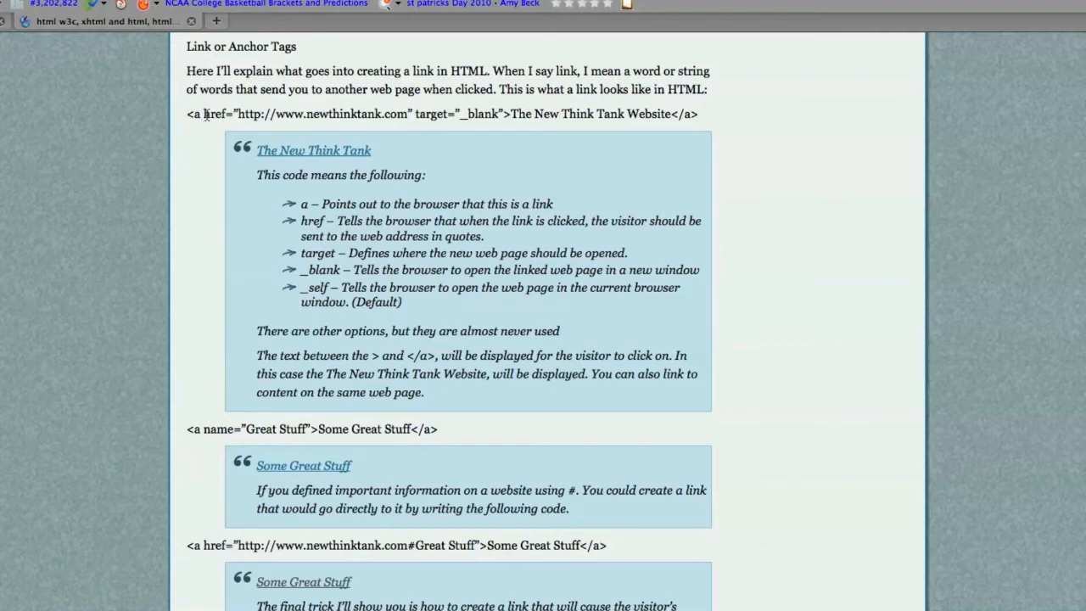
left_click_drag(239, 114, 446, 114)
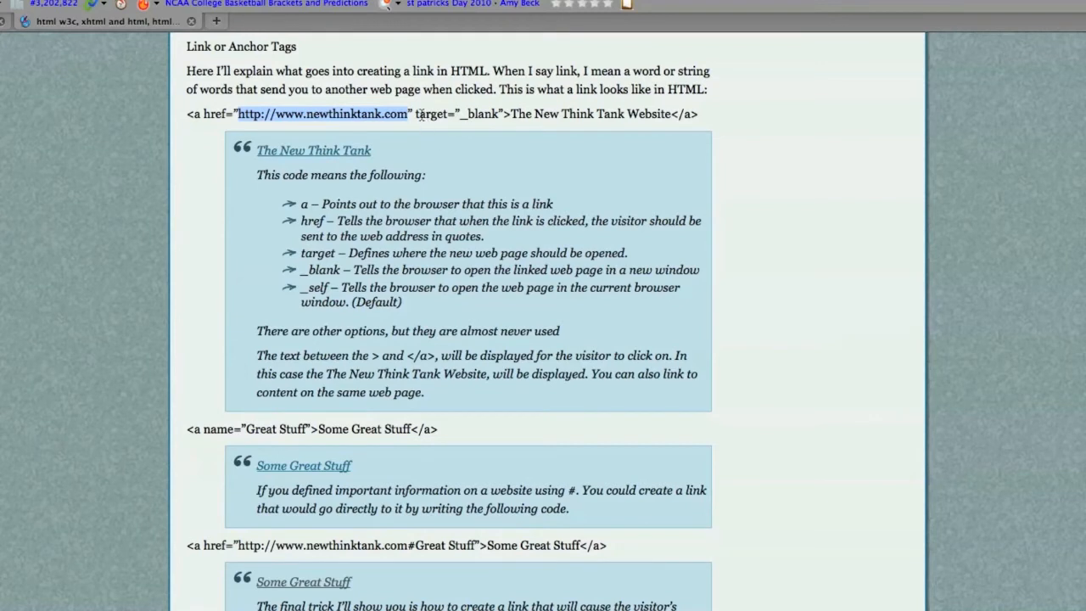
mouse_move(464, 118)
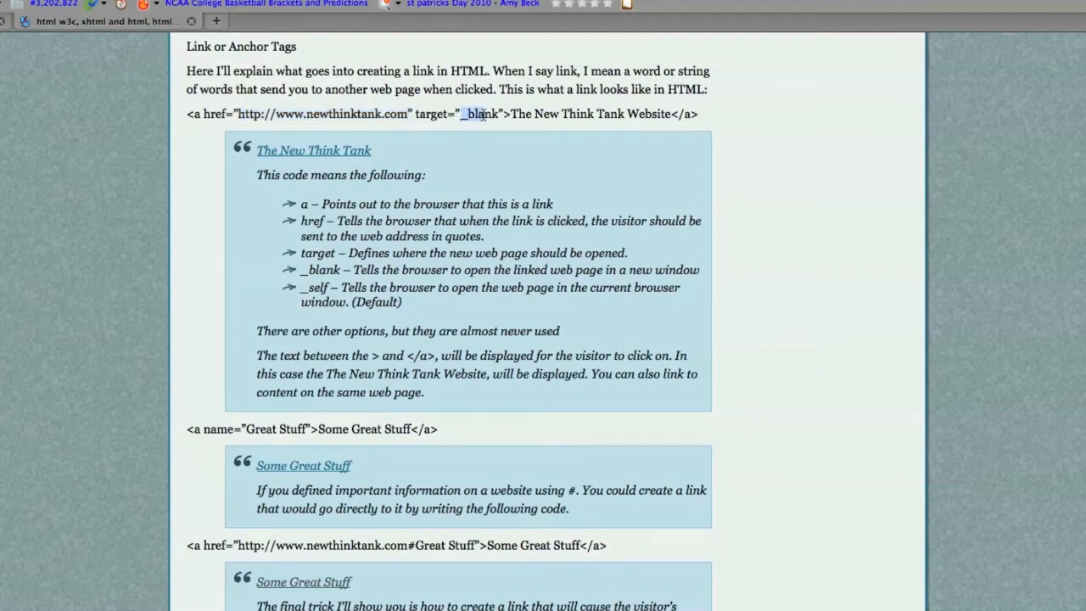
double_click(479, 114)
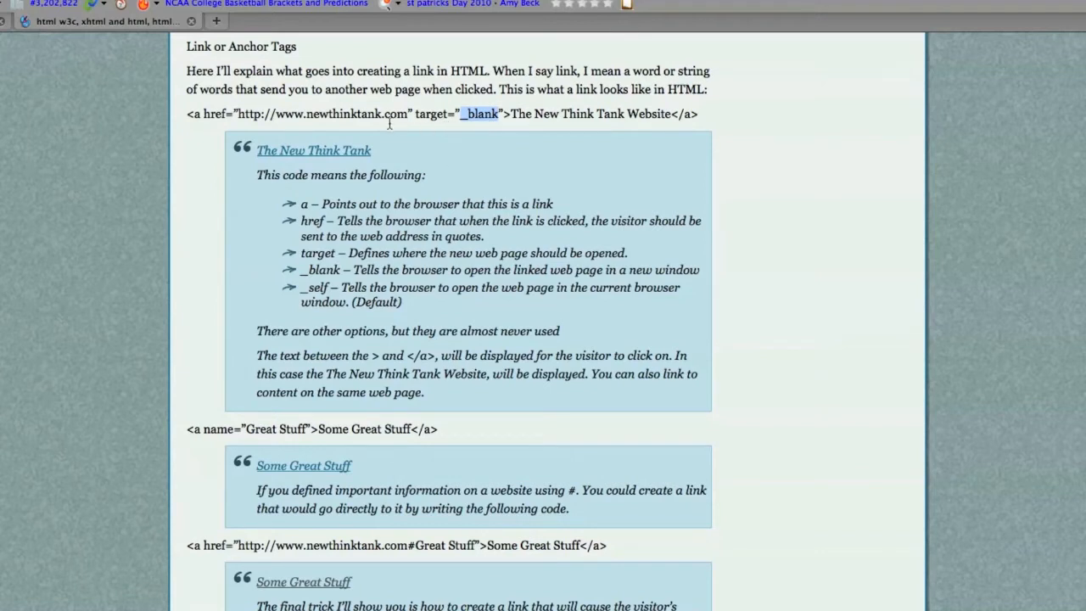
mouse_move(448, 206)
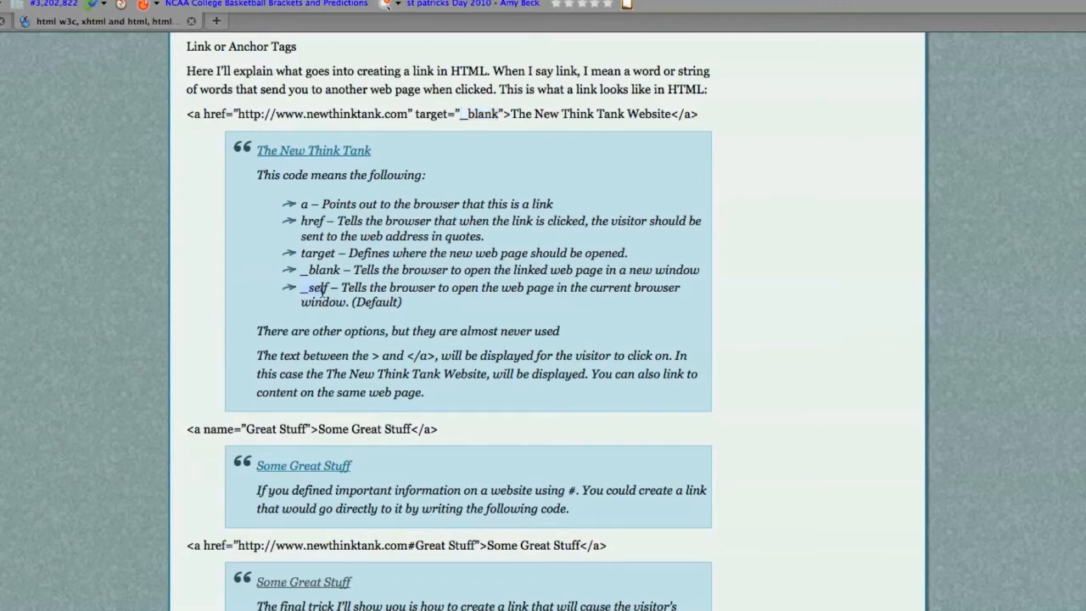
mouse_move(473, 121)
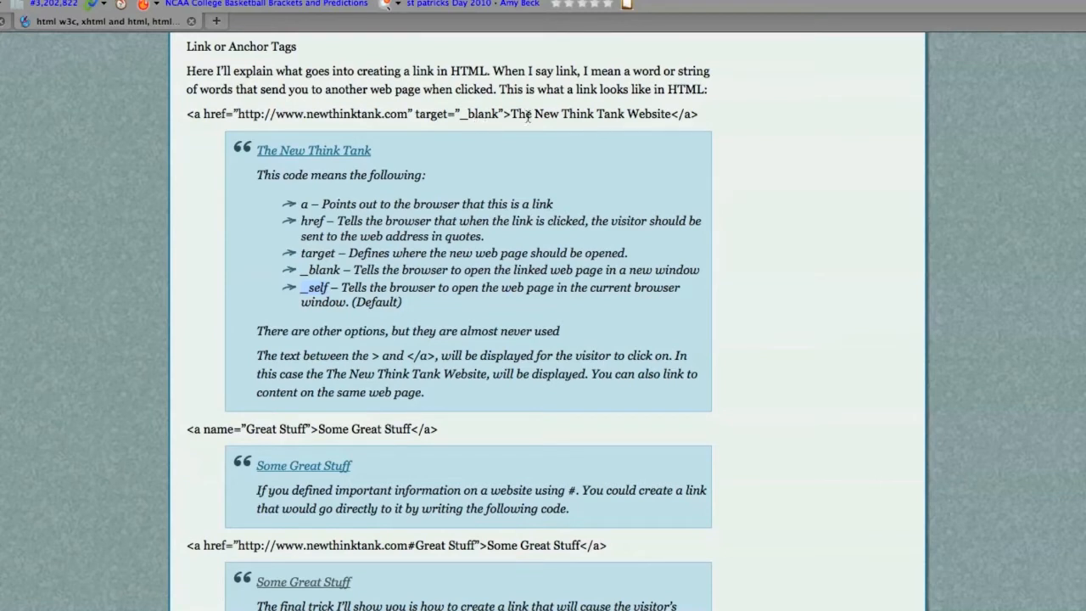
left_click_drag(510, 113, 634, 114)
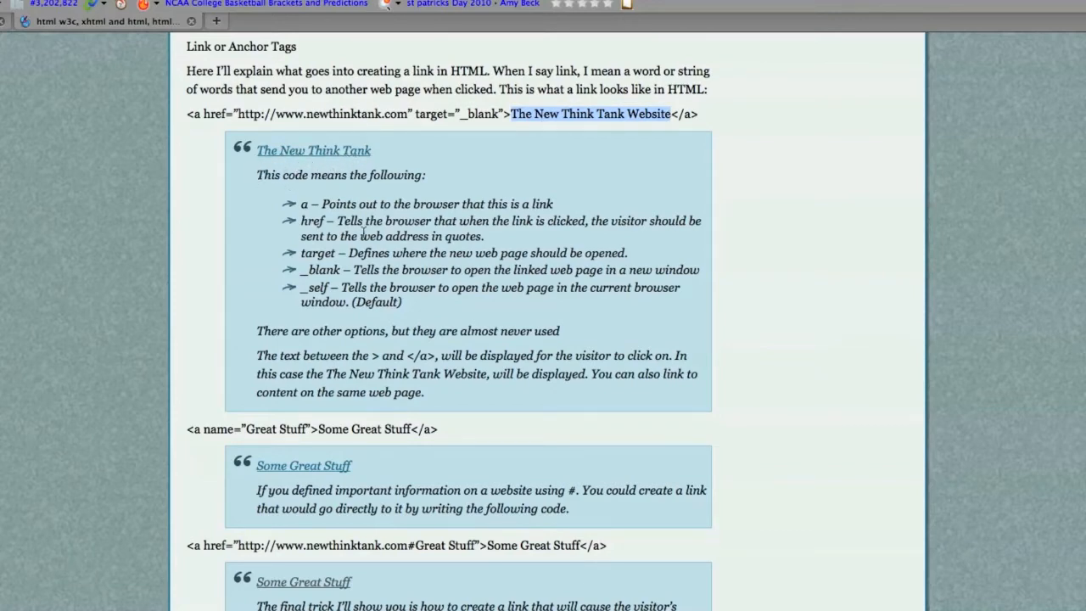
Highlight the 'Great Stuff' anchor name, follow the Some Great Stuff link, then scroll onward
scroll("down", 3)
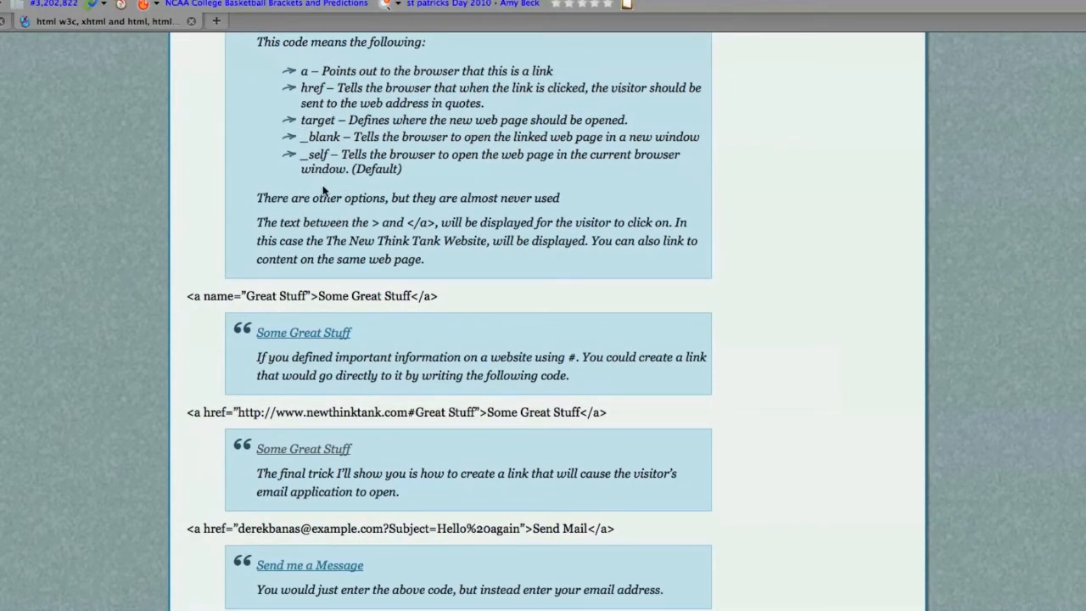
scroll("down", 3)
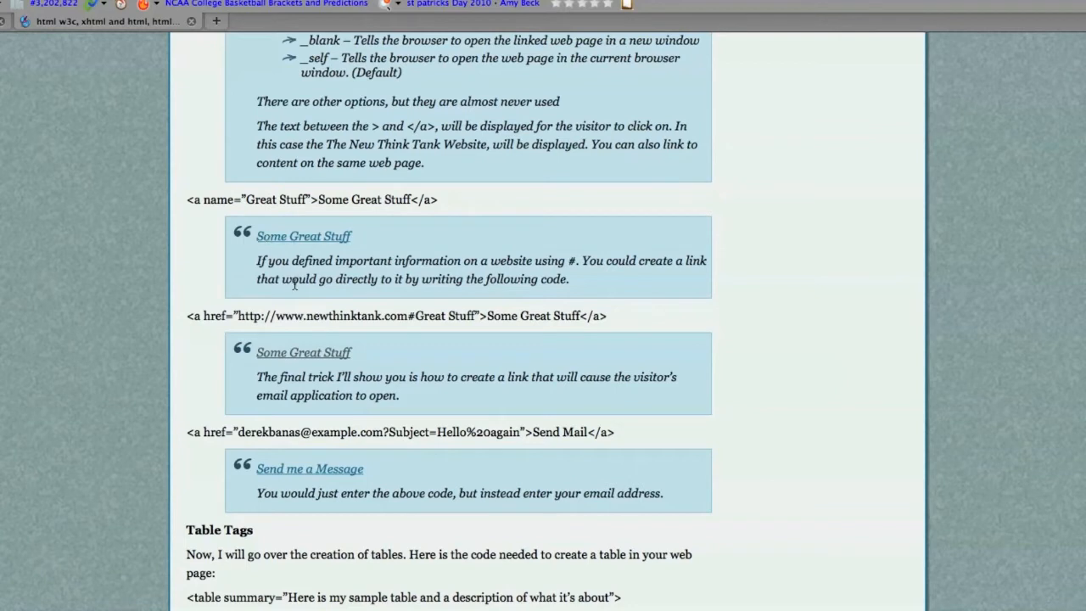
mouse_move(304, 354)
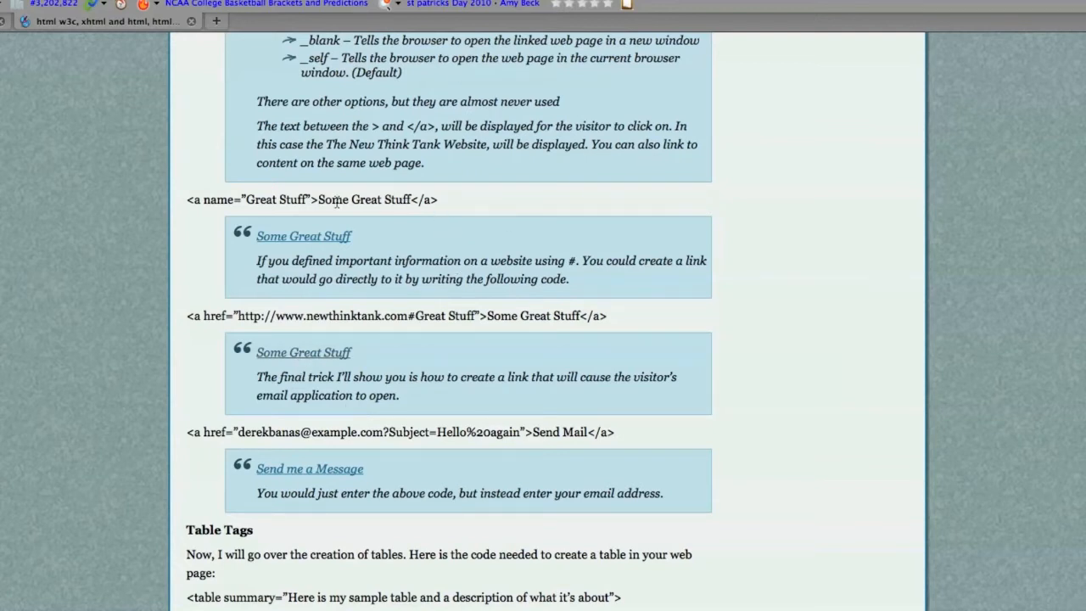
mouse_move(421, 373)
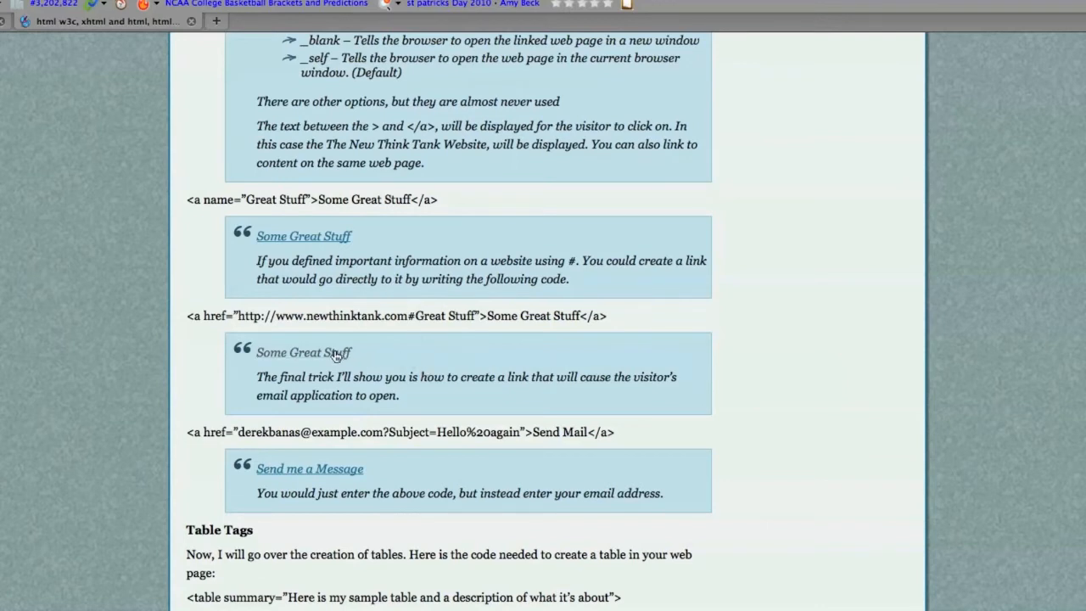
mouse_move(284, 276)
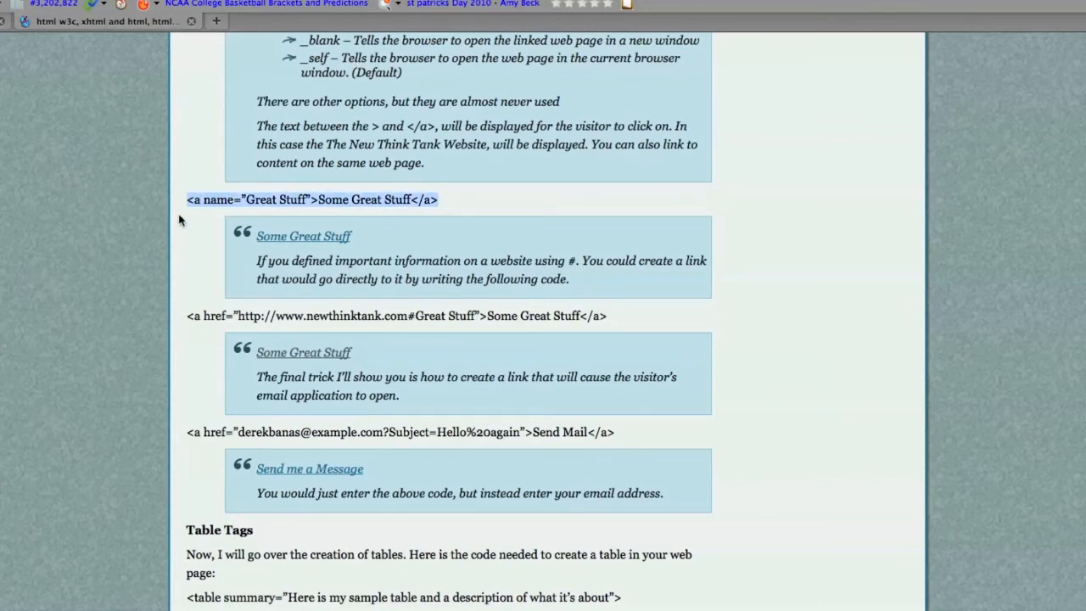
left_click(205, 202)
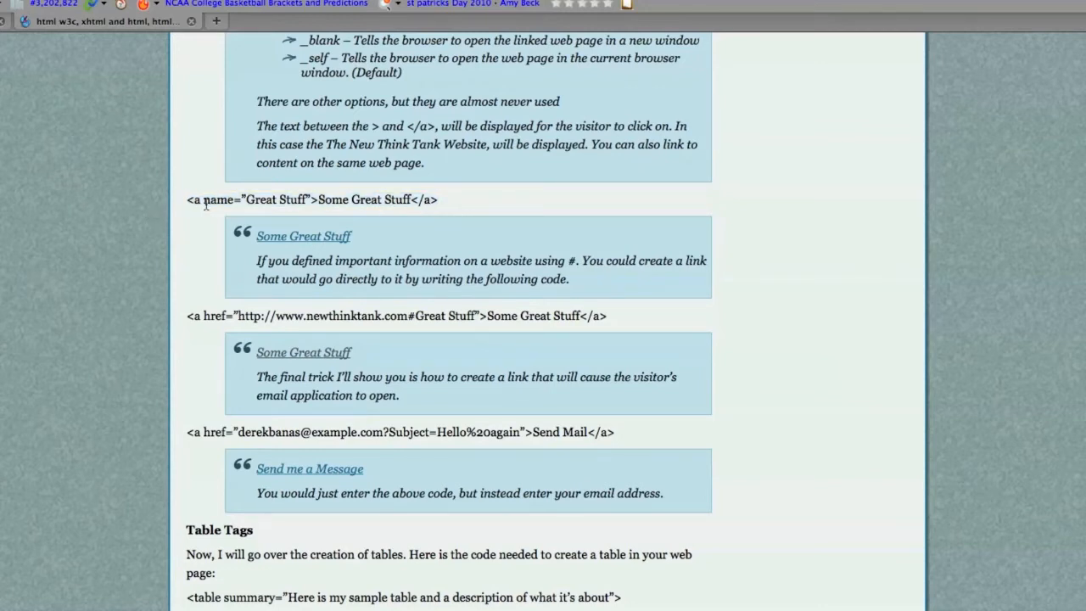
left_click_drag(203, 199, 311, 199)
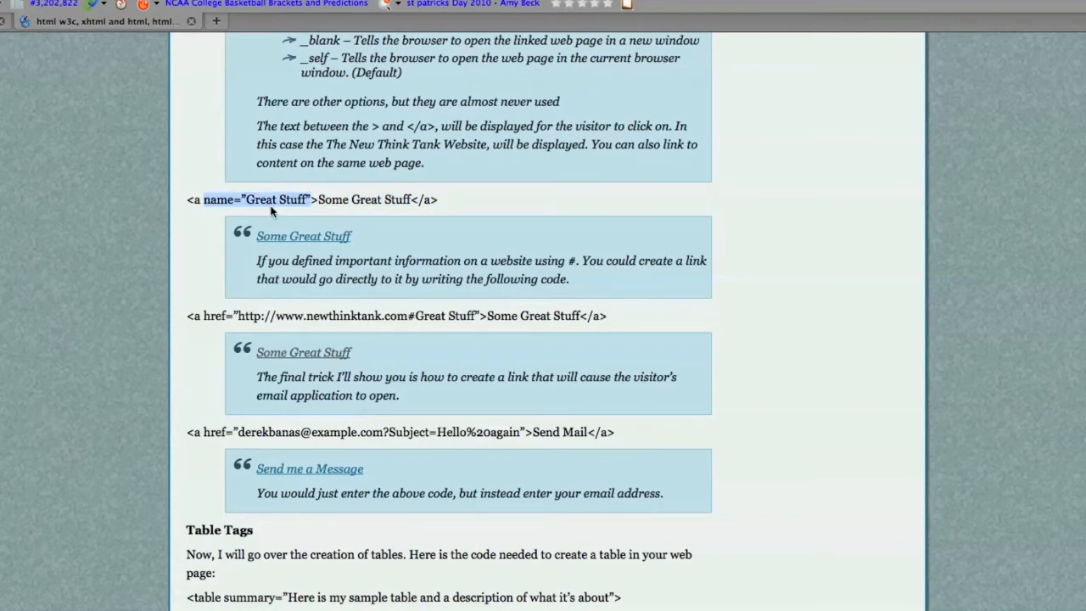
left_click(272, 199)
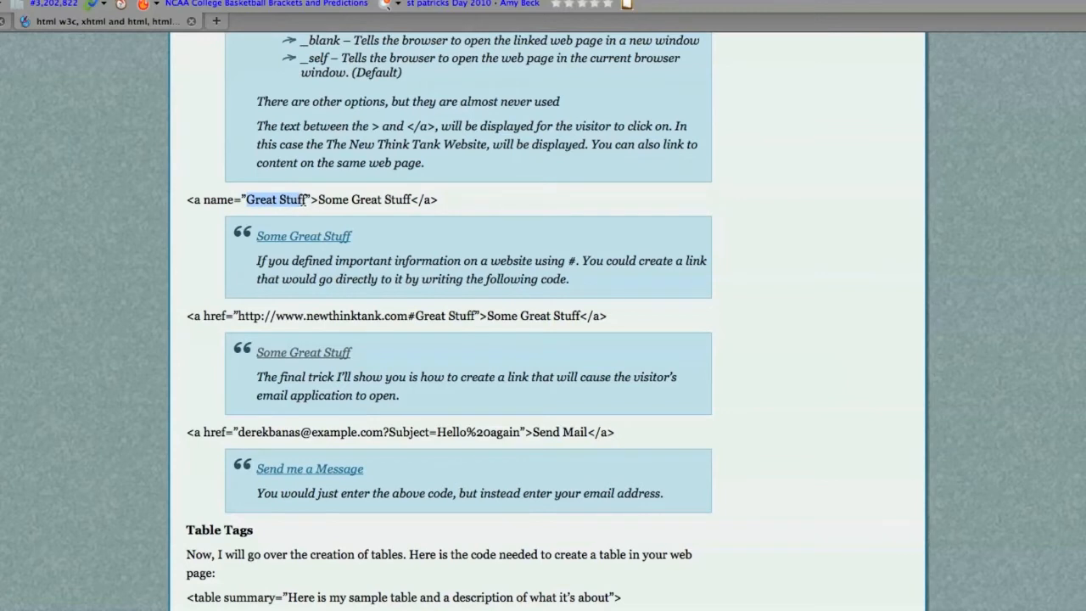
mouse_move(419, 322)
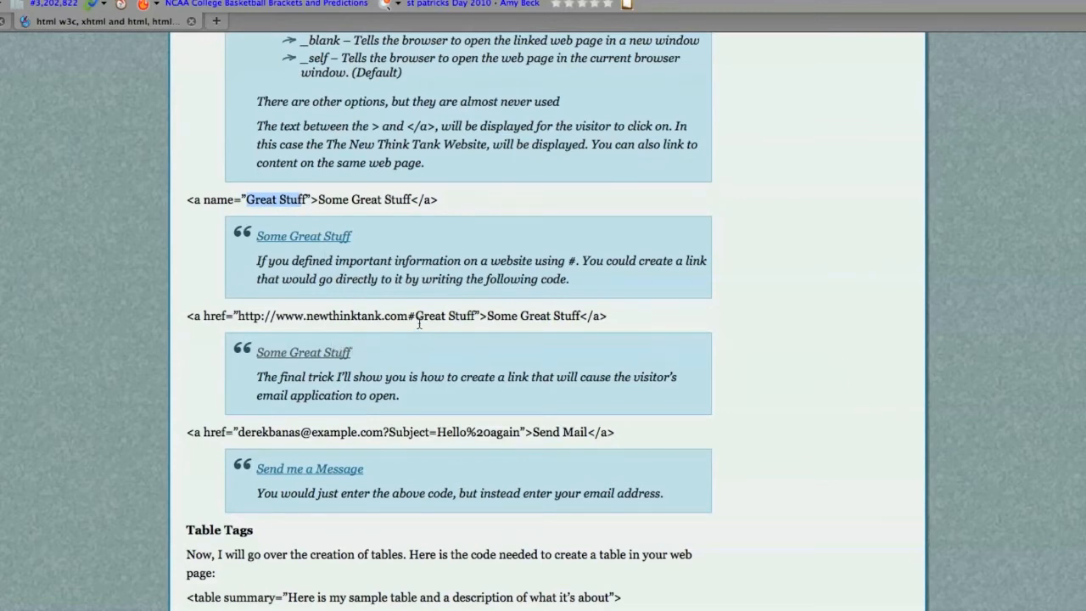
mouse_move(395, 322)
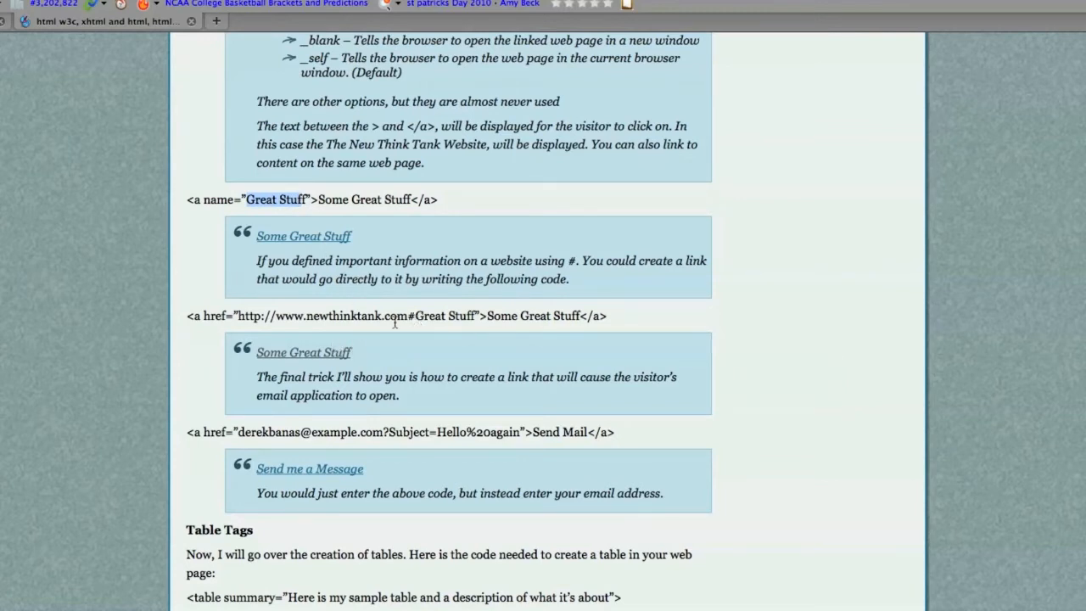
left_click(303, 352)
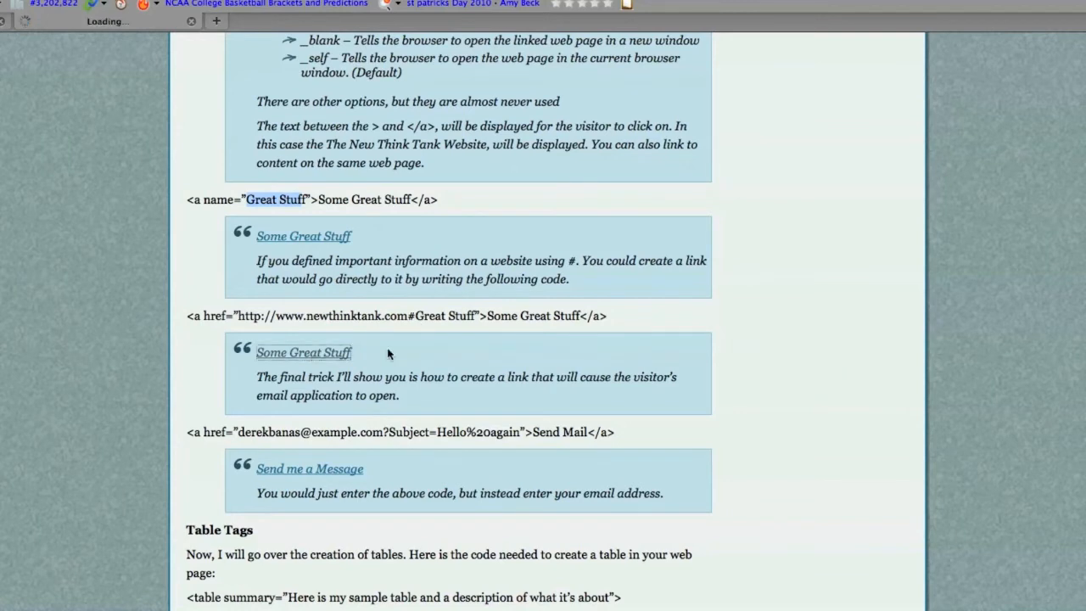
mouse_move(305, 236)
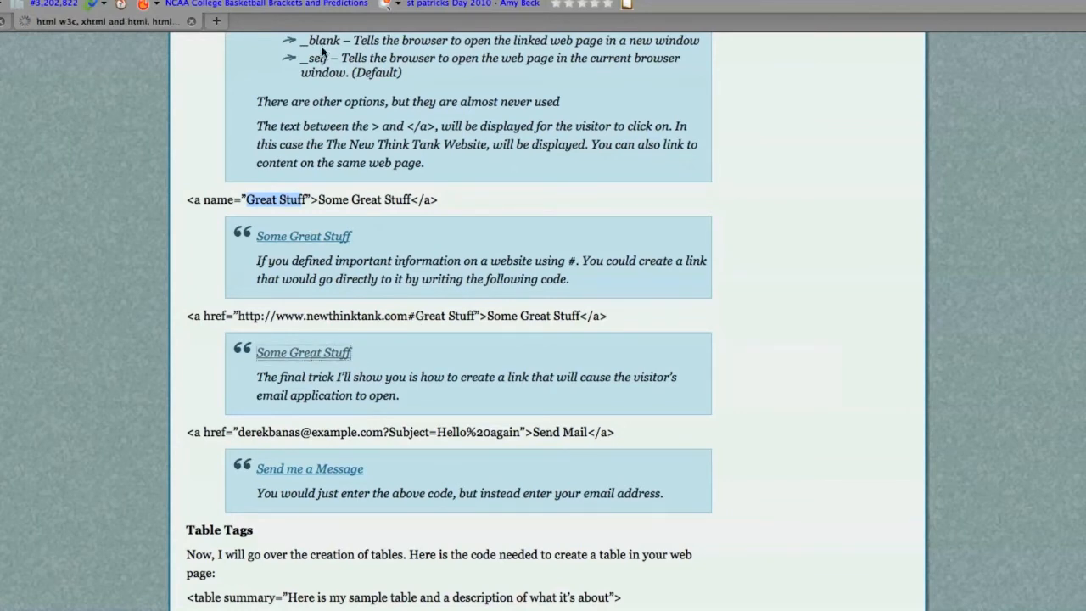
scroll("down", 3)
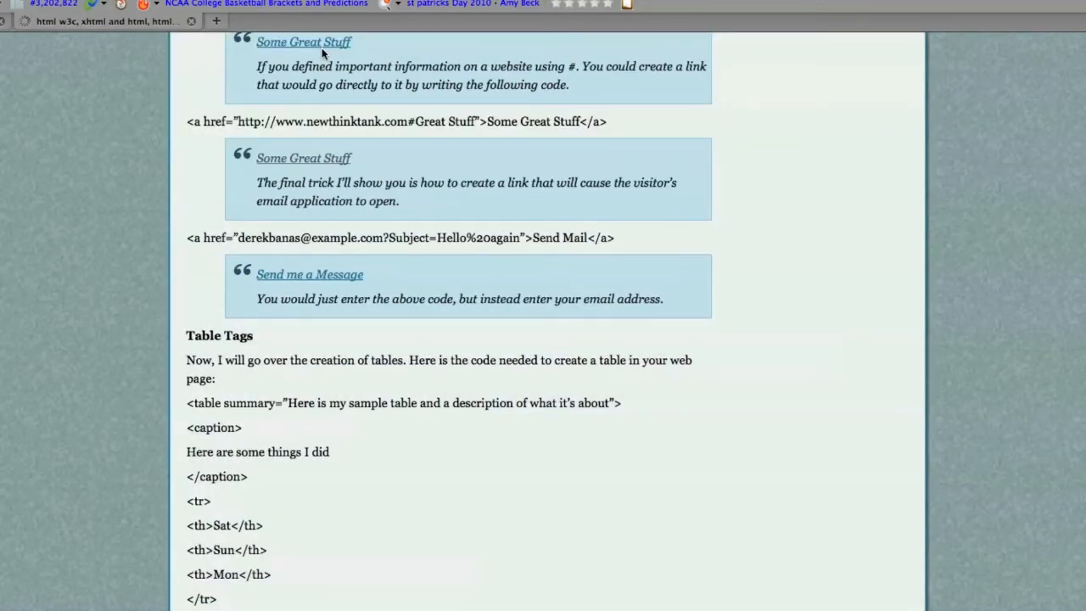
mouse_move(272, 252)
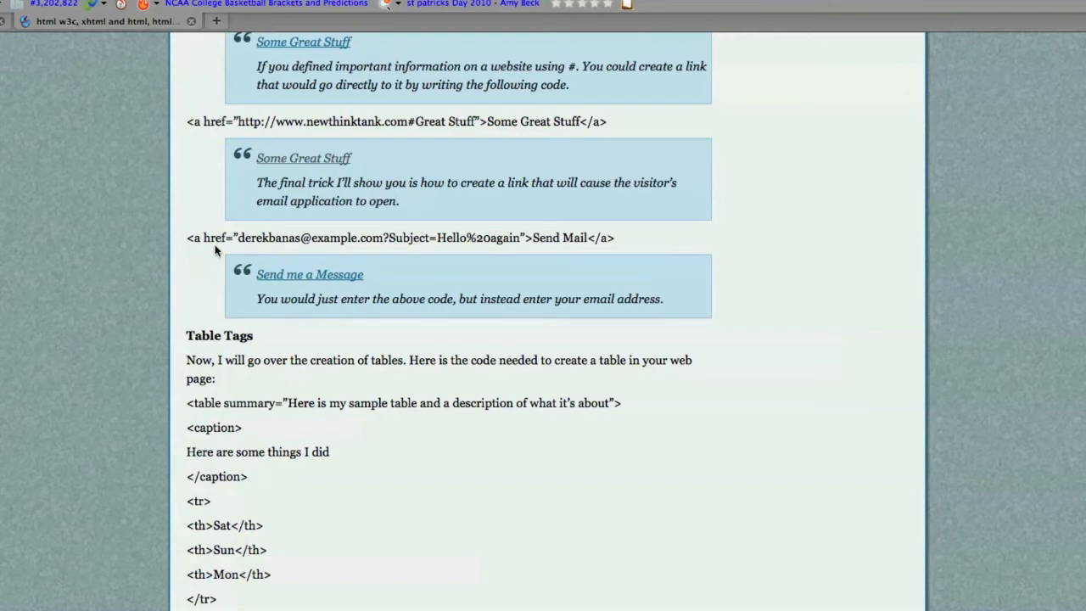
mouse_move(295, 277)
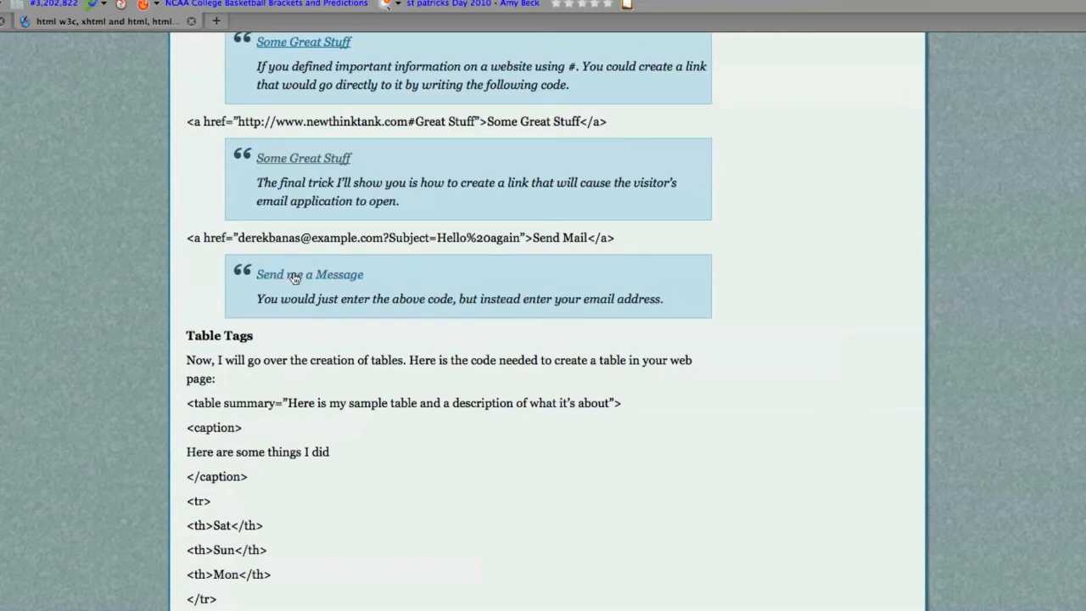
mouse_move(203, 251)
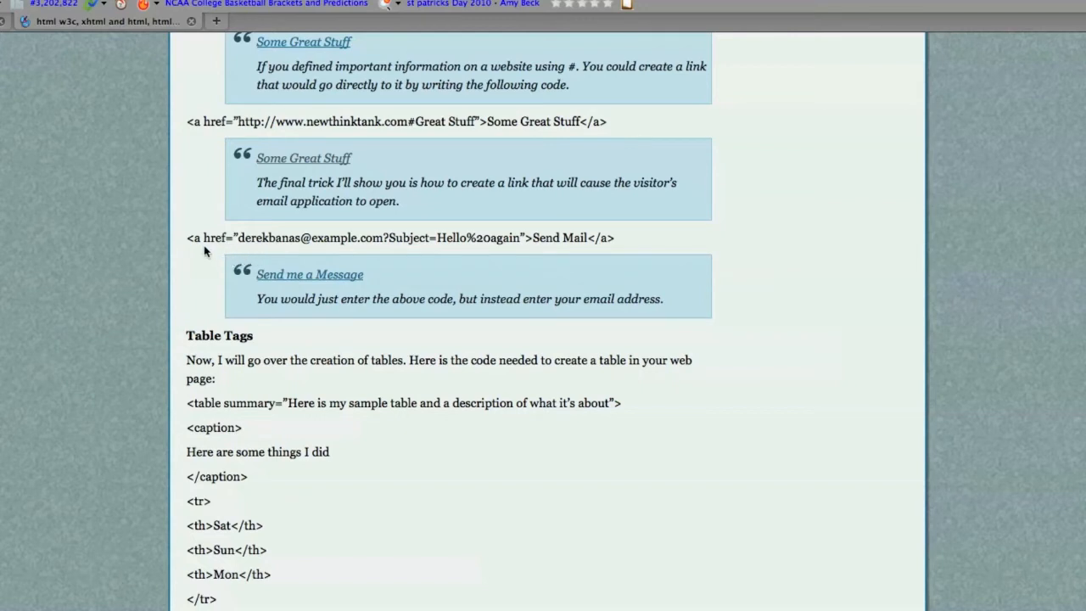
mouse_move(242, 240)
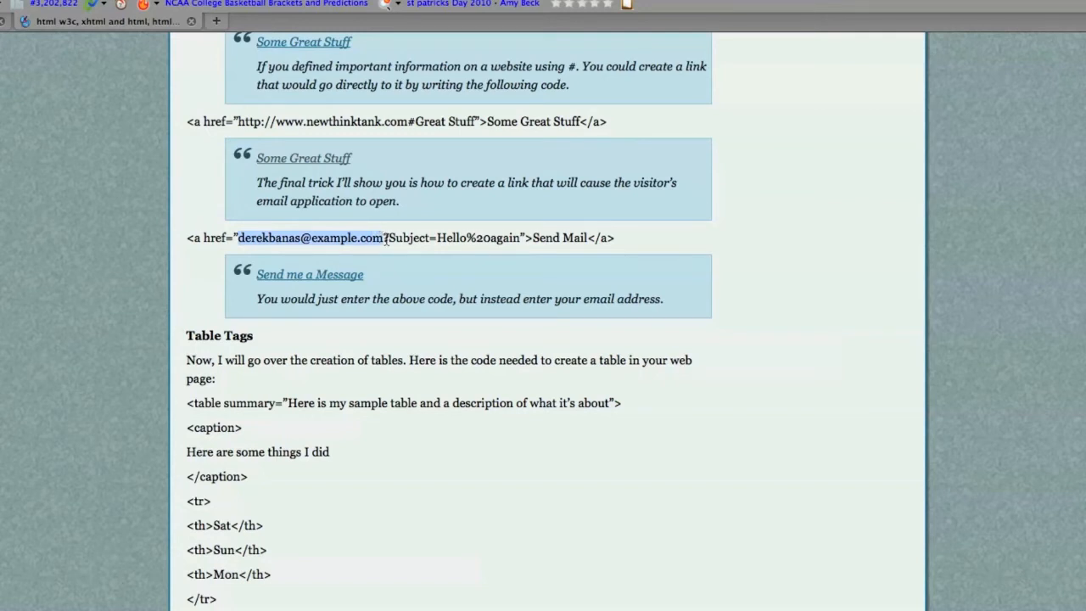
left_click(387, 238)
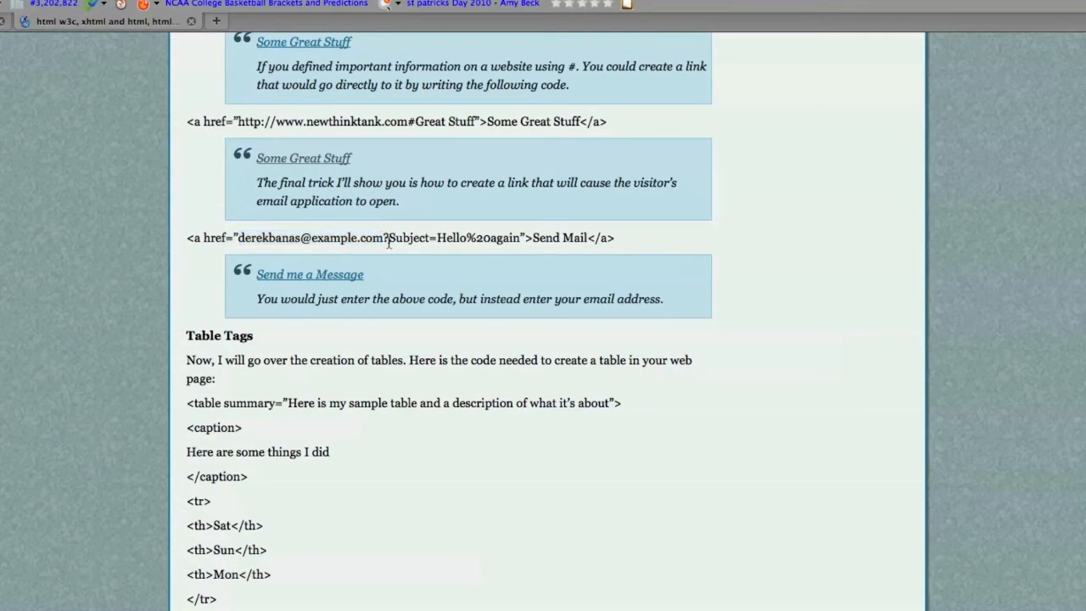
left_click_drag(389, 237, 521, 238)
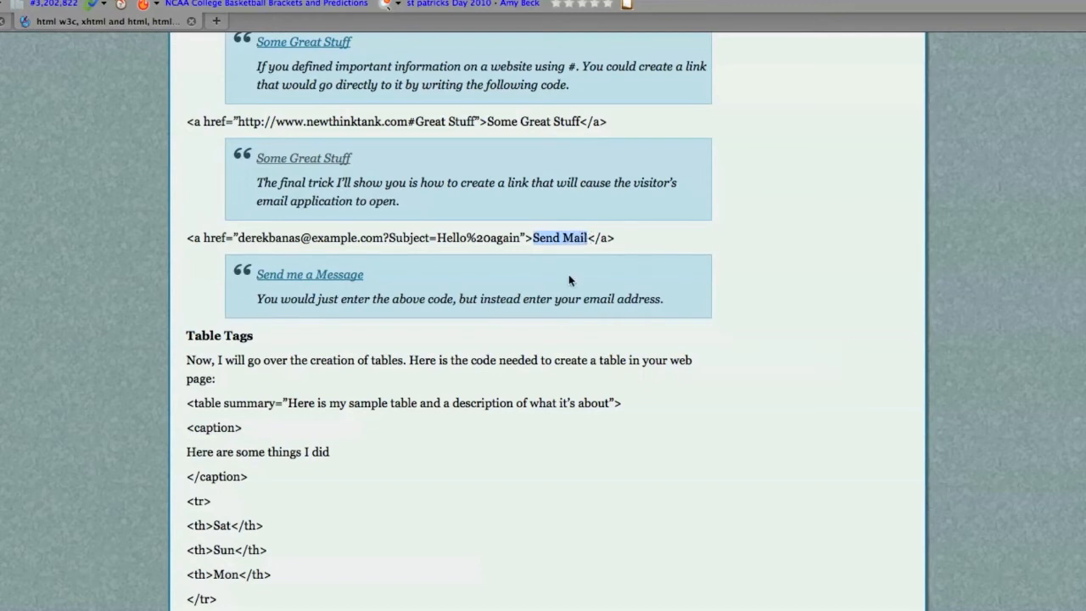
mouse_move(485, 295)
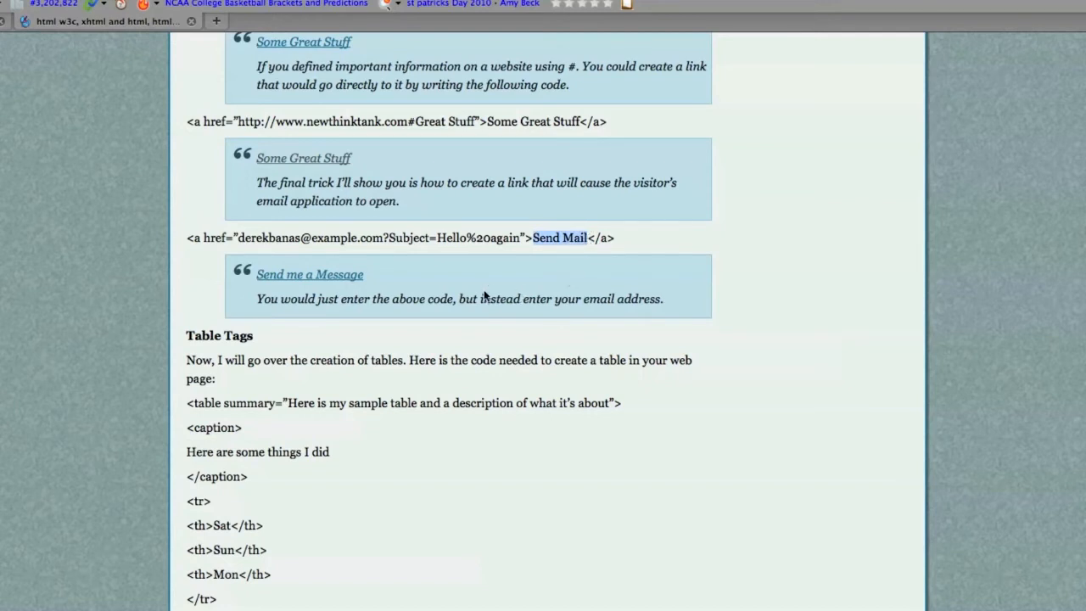
Highlight the table tag, summary and caption code, then scroll to Everything About Forms
scroll("down", 3)
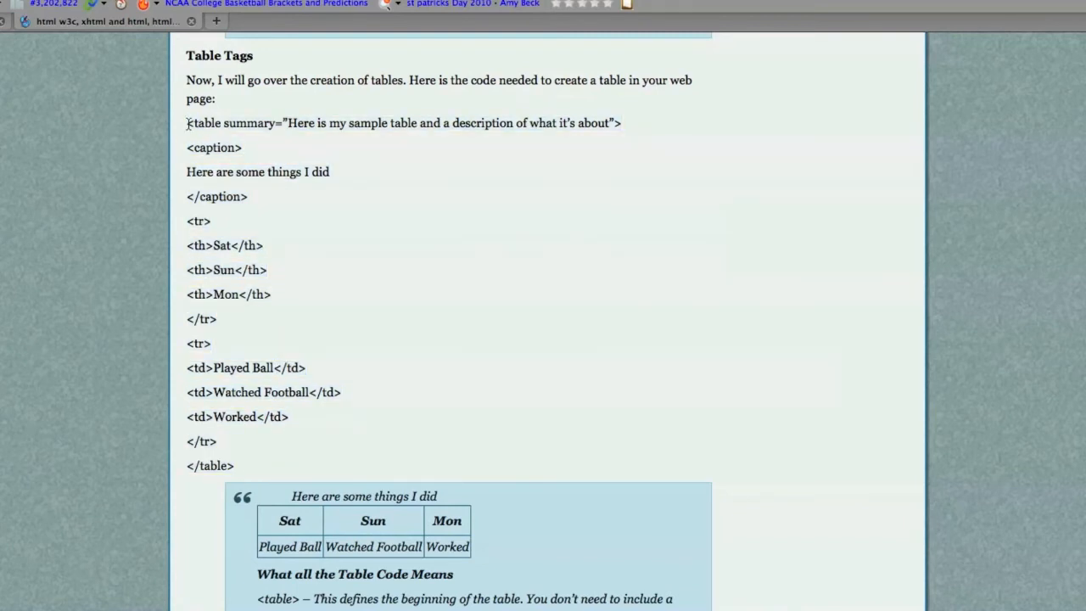
double_click(204, 123)
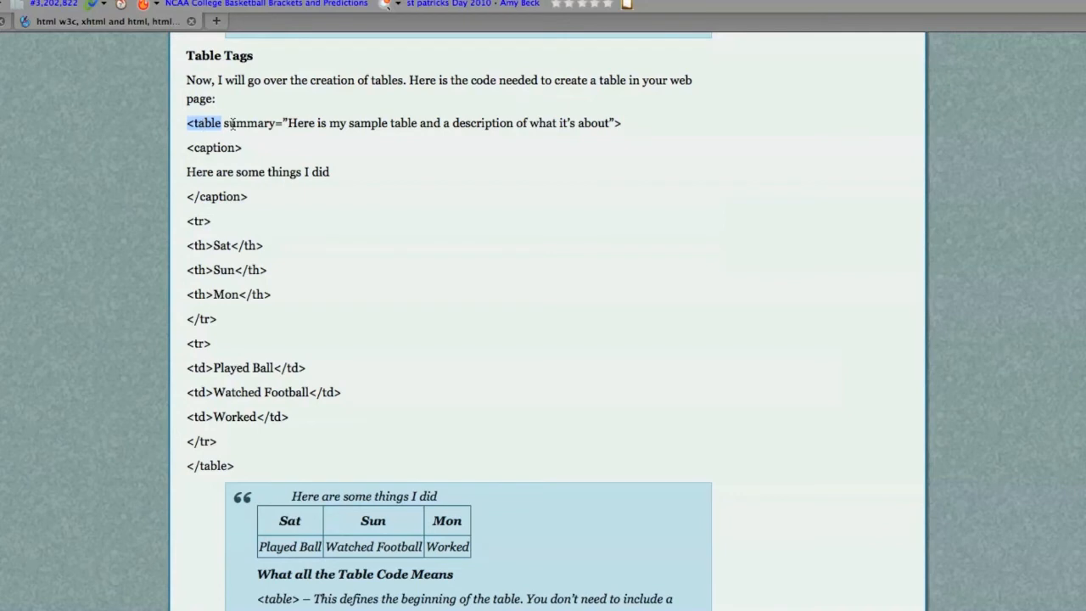
left_click_drag(224, 123, 609, 123)
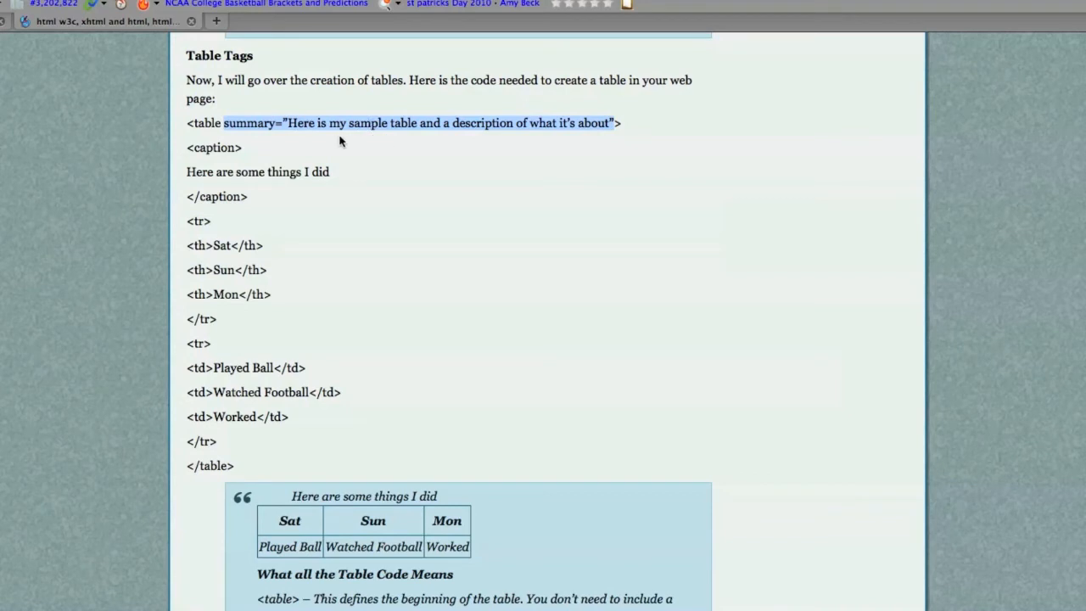
mouse_move(388, 538)
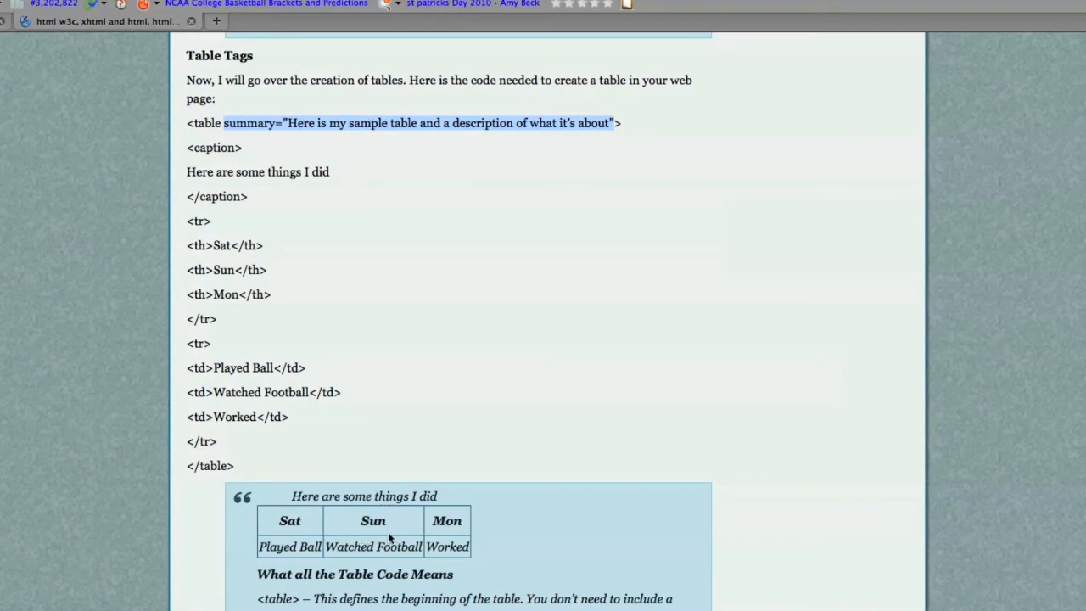
mouse_move(331, 139)
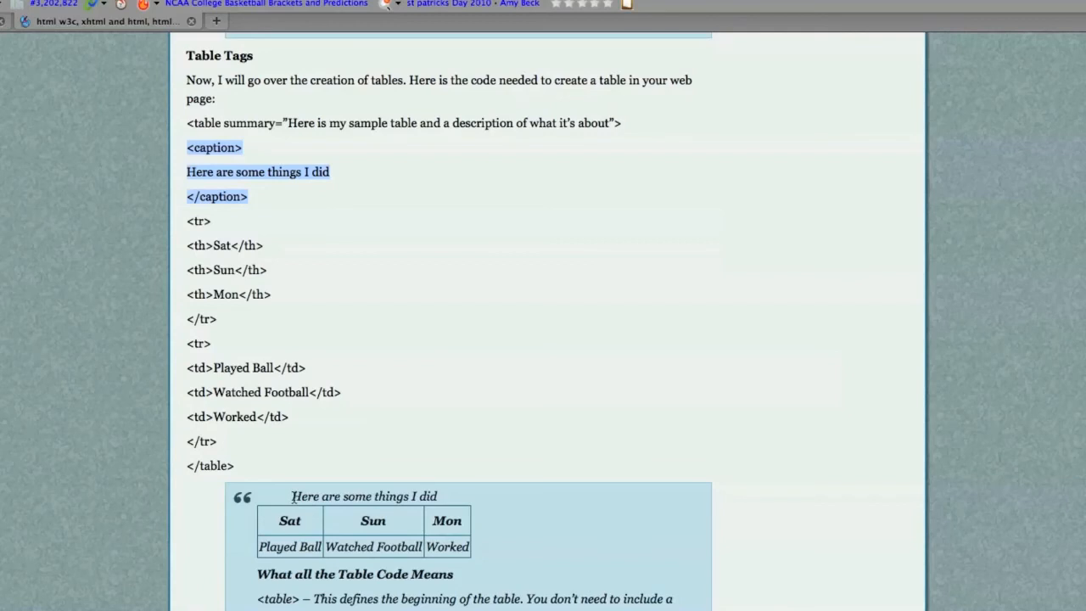
left_click(364, 314)
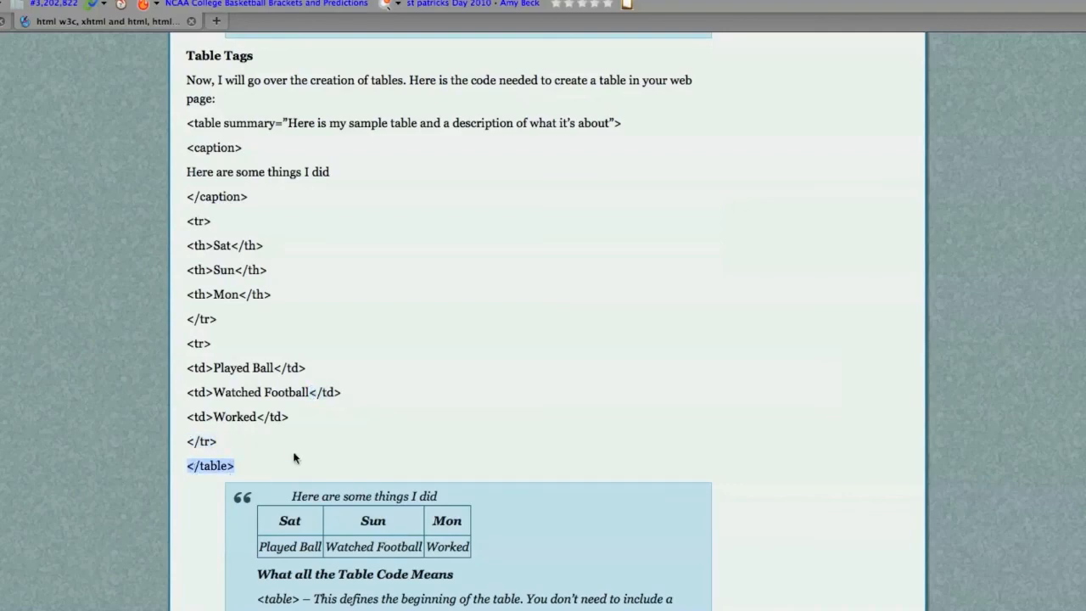
scroll("down", 3)
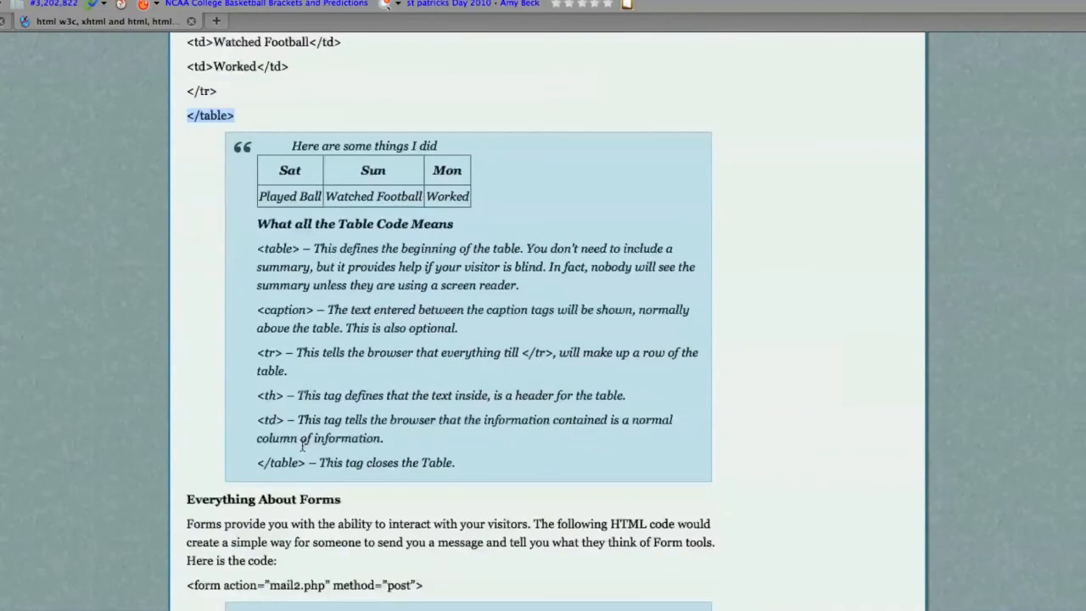
scroll("down", 3)
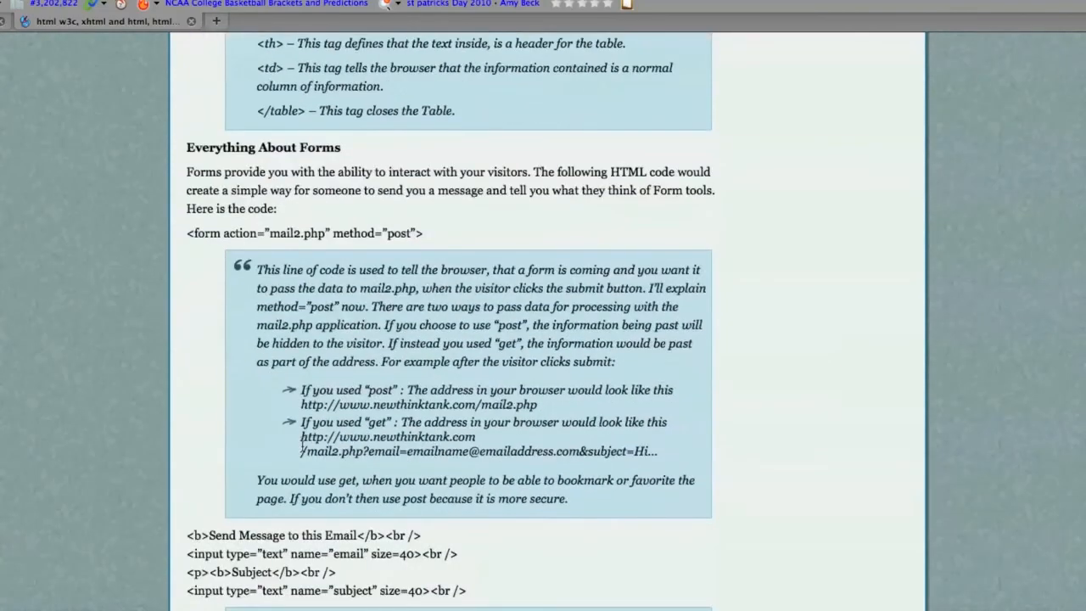